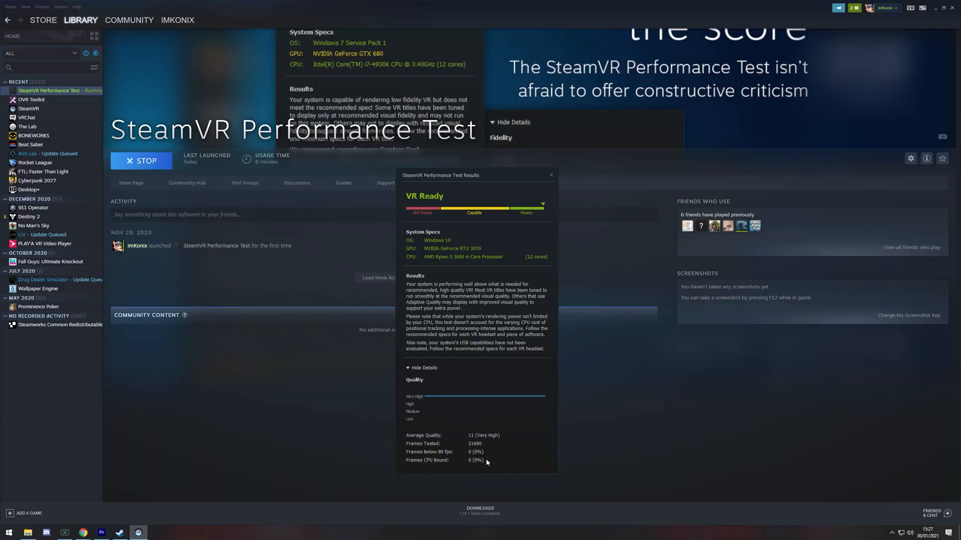
- Open the SteamVR Performance Test from the Steam search results for 'steamvr'
{"action": "left_click", "coordinate": [550, 175]}
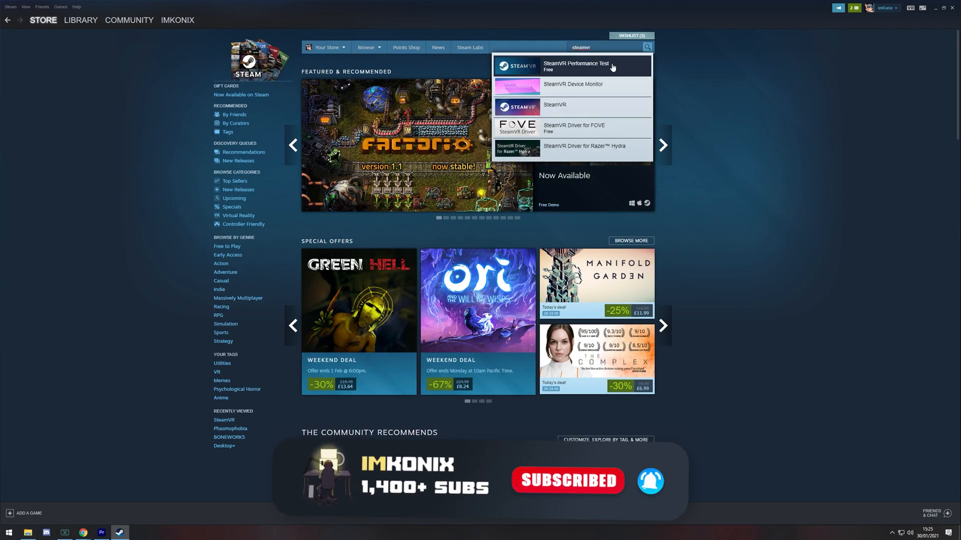
{"action": "left_click", "coordinate": [575, 66]}
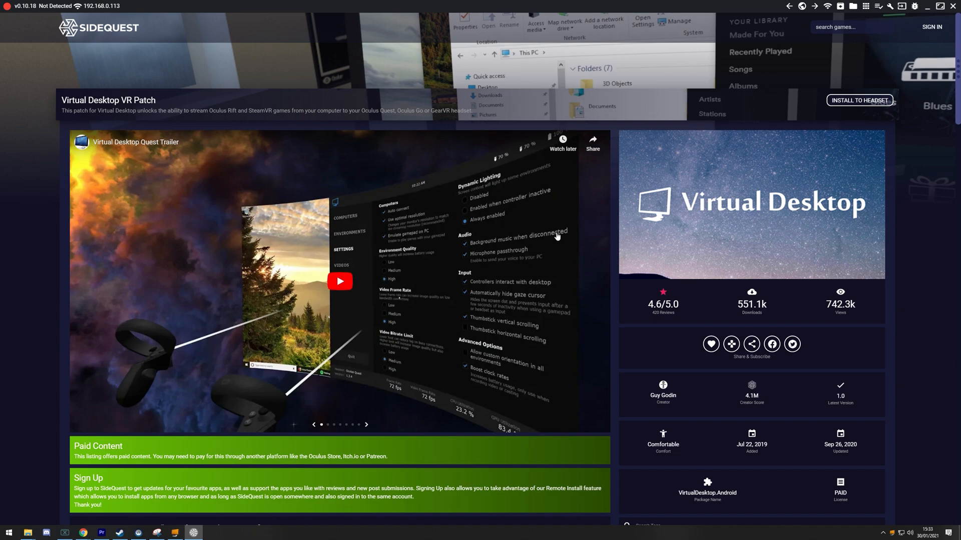
{"action": "mouse_move", "coordinate": [341, 437]}
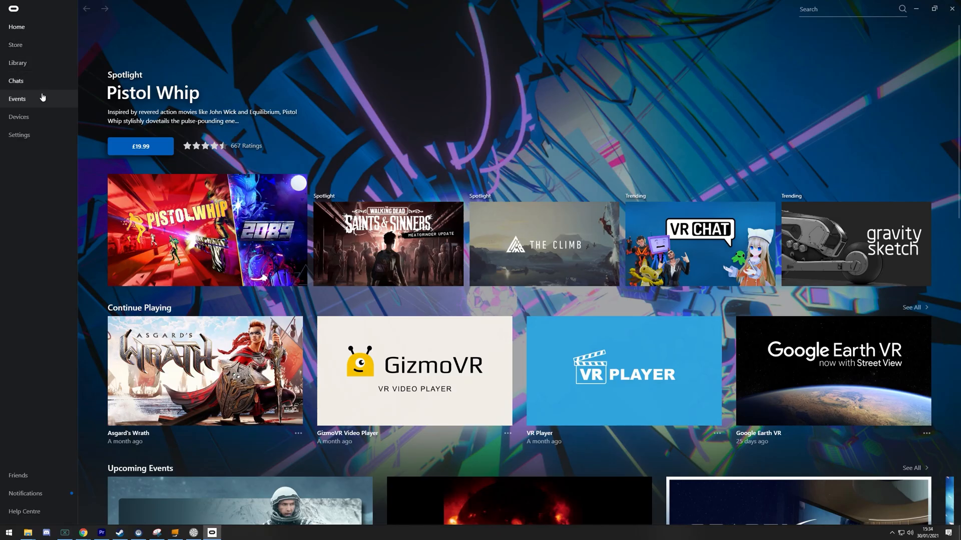
{"action": "mouse_move", "coordinate": [27, 120]}
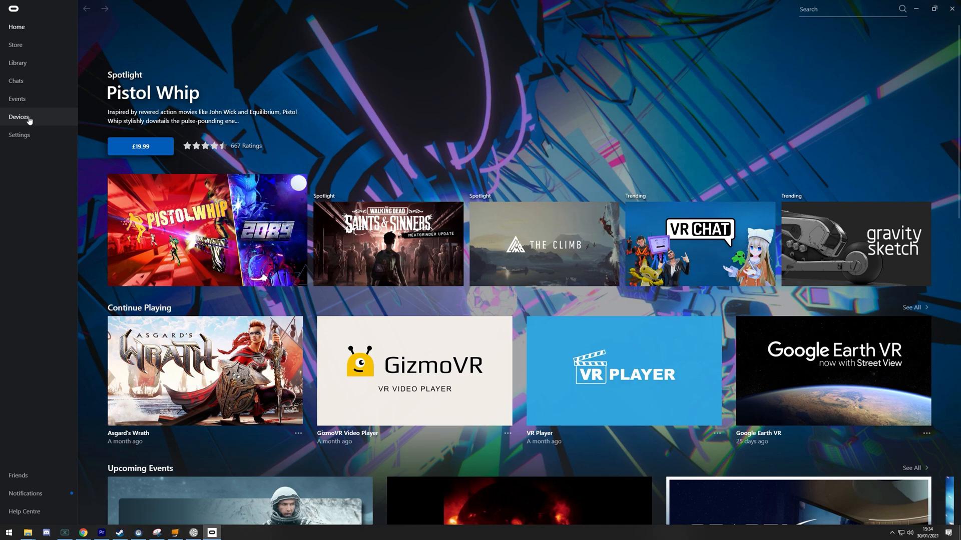
- Show the Devices section in the Oculus desktop app sidebar
{"action": "left_click", "coordinate": [19, 117]}
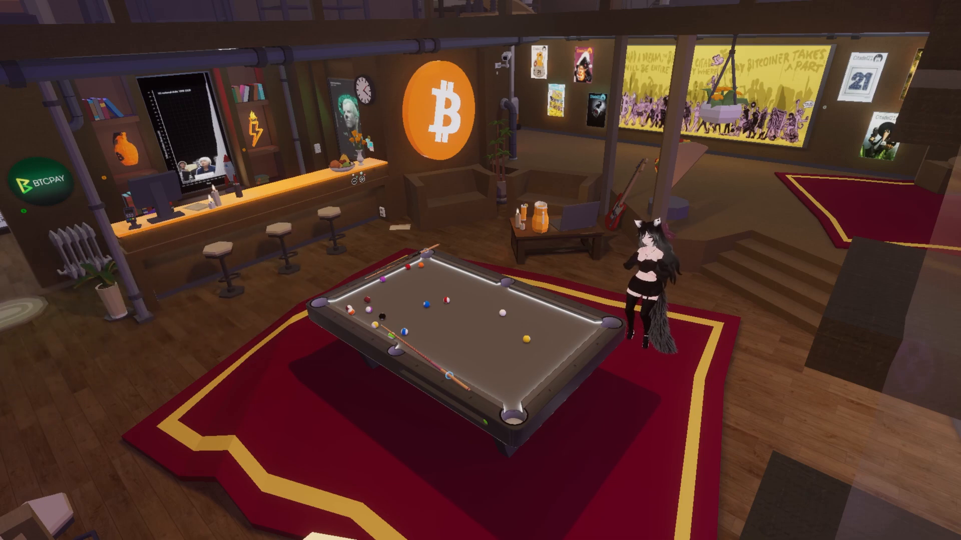
- Search the Oculus Store for 'virtual' and open the Virtual Desktop product page
{"action": "type", "text": "virtual"}
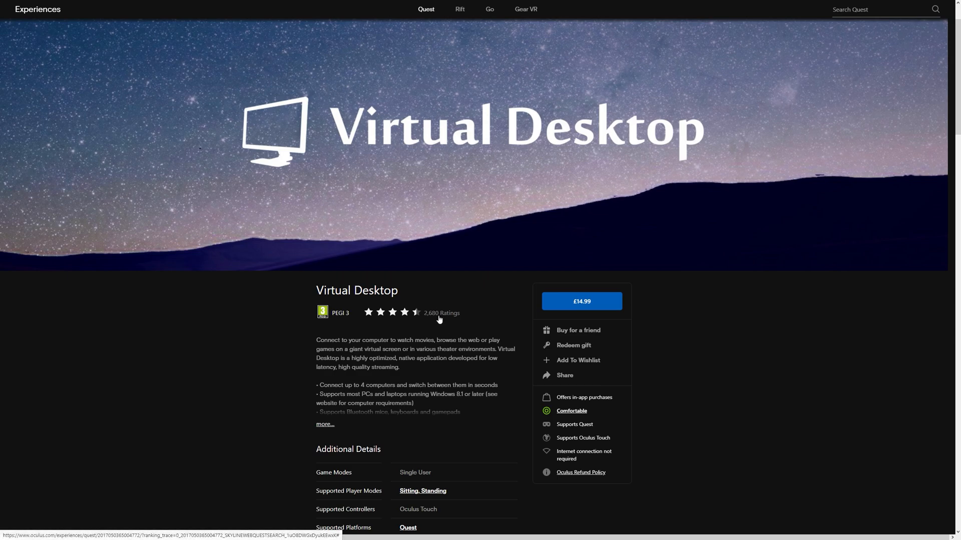
{"action": "mouse_move", "coordinate": [592, 478]}
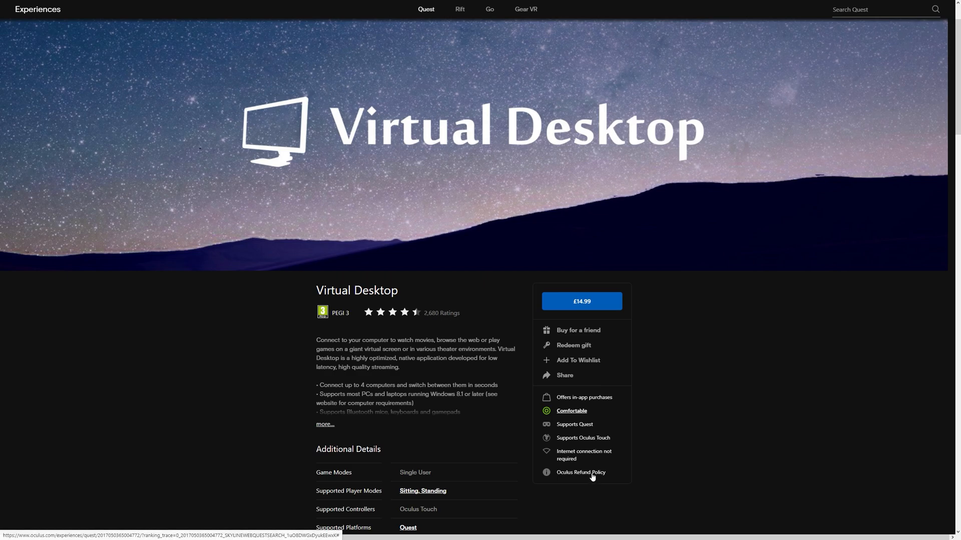
{"action": "left_click", "coordinate": [581, 472]}
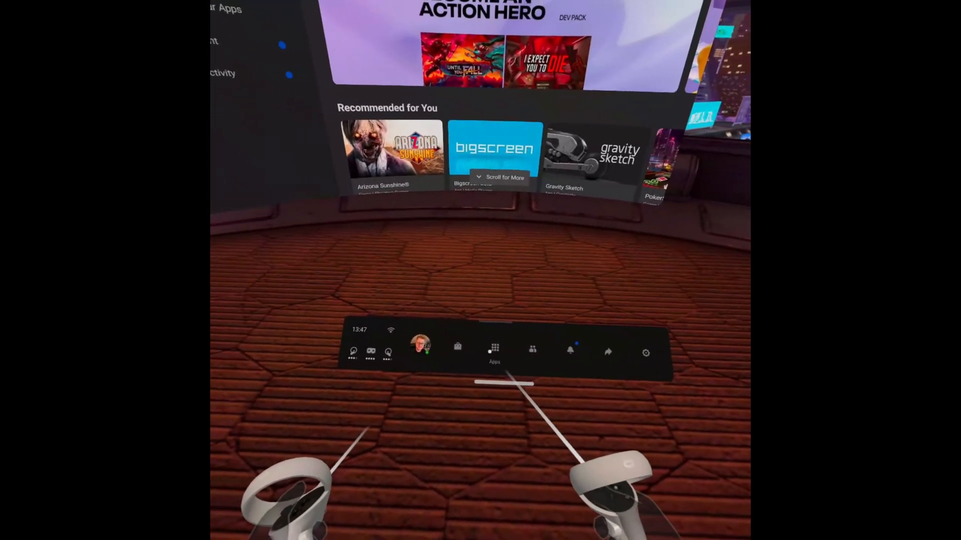
- Open the headset Store and select the Virtual Desktop tile from search results
{"action": "left_click", "coordinate": [494, 350]}
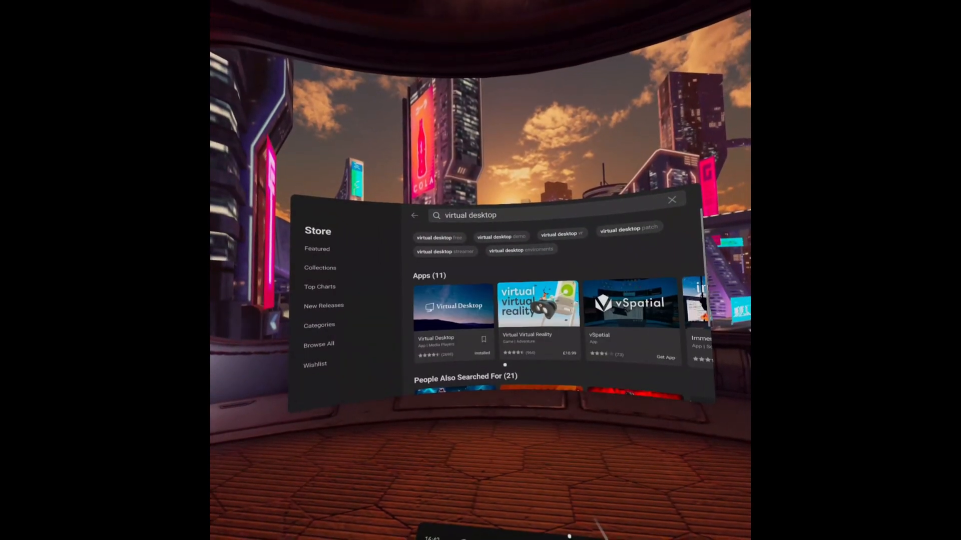
{"action": "left_click", "coordinate": [452, 304]}
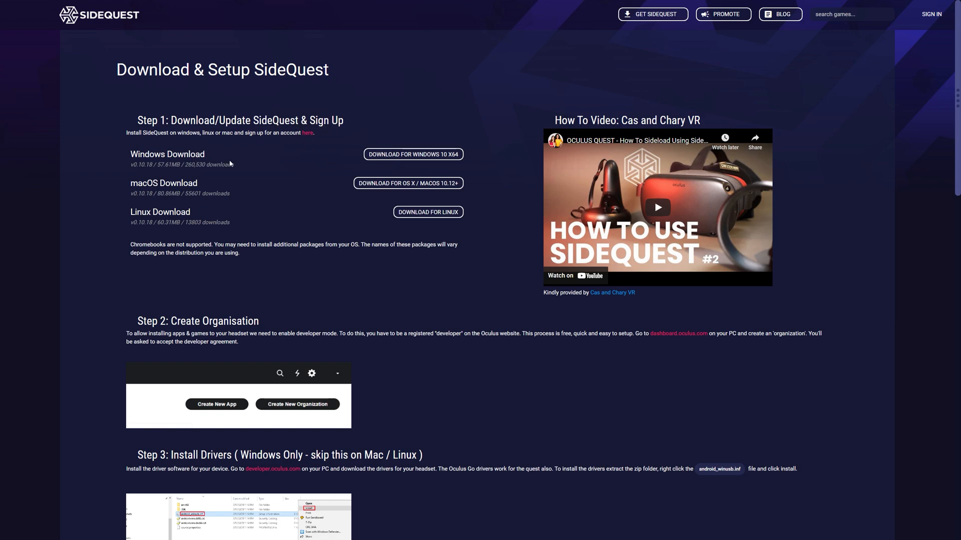
{"action": "mouse_move", "coordinate": [262, 156]}
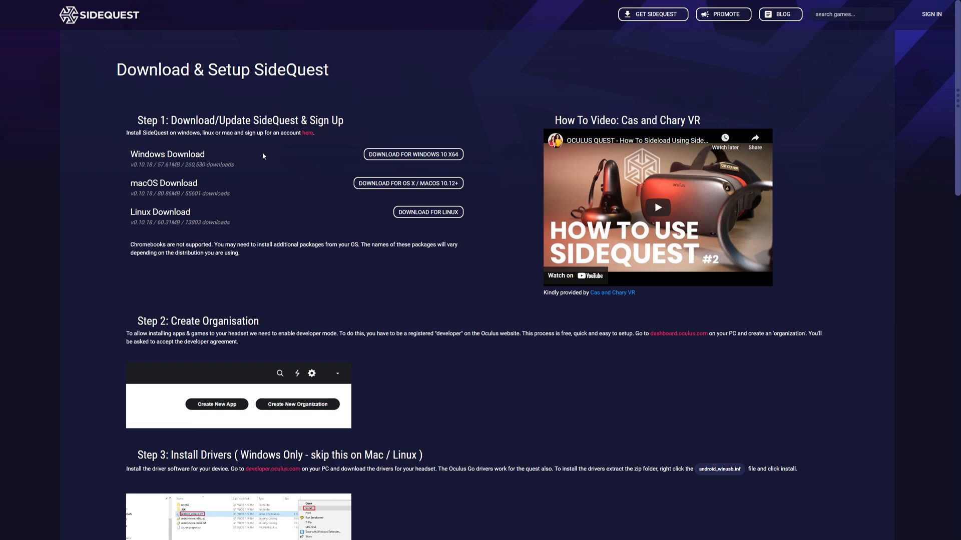
{"action": "mouse_move", "coordinate": [395, 148]}
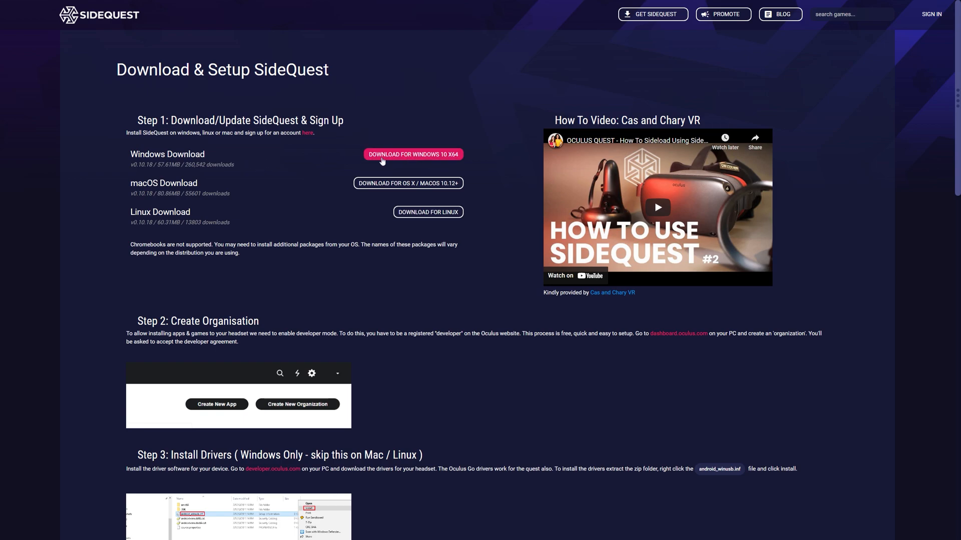
{"action": "mouse_move", "coordinate": [307, 133]}
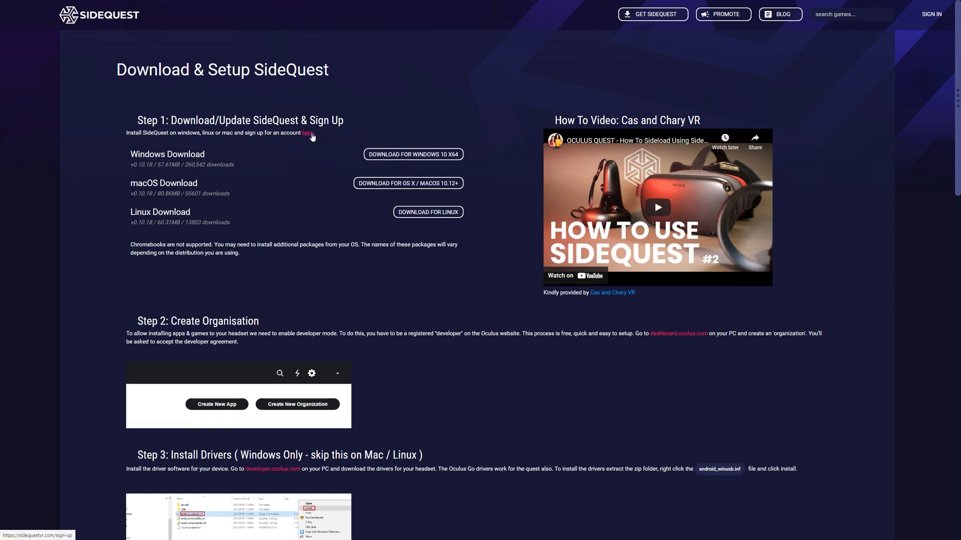
{"action": "mouse_move", "coordinate": [309, 136]}
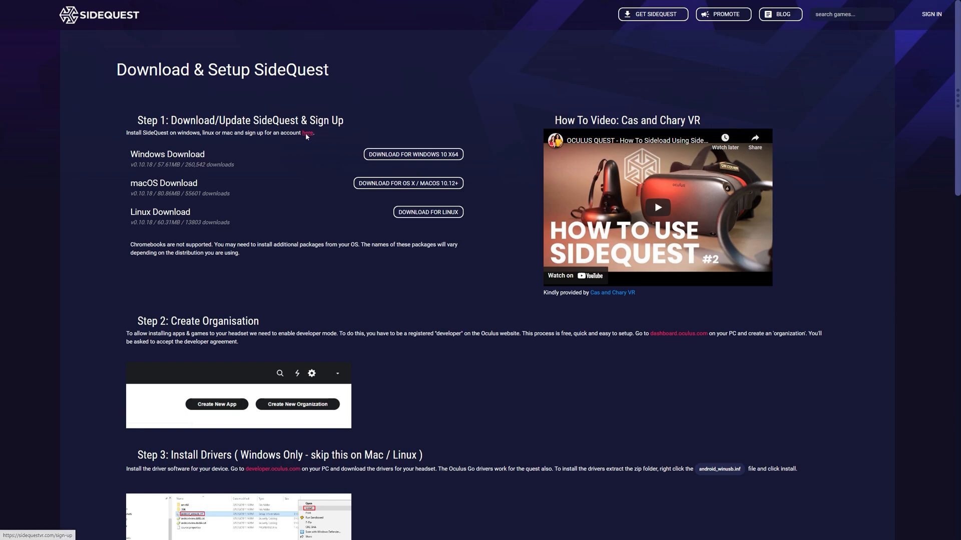
- Scroll the Download & Setup guide down past the download options
{"action": "scroll", "scroll_direction": "down", "scroll_amount": 3}
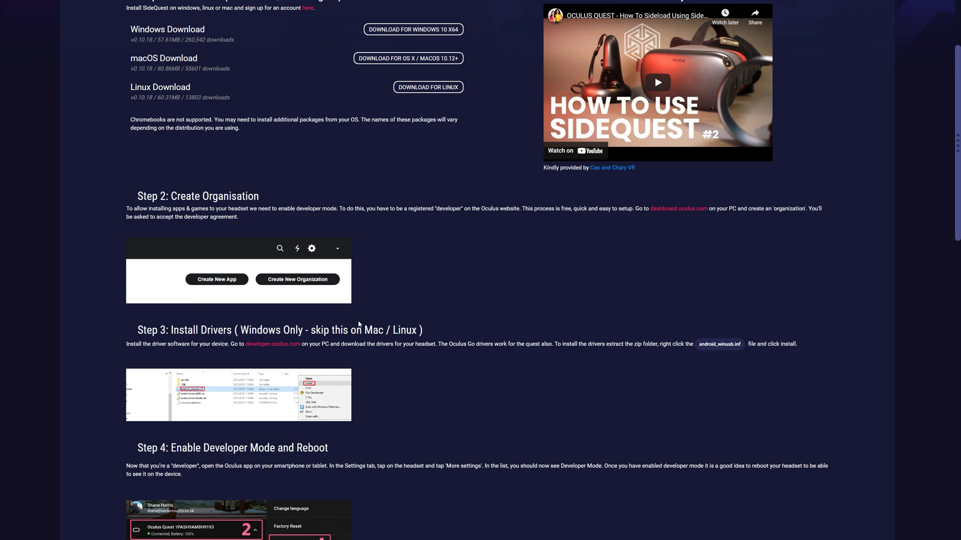
{"action": "mouse_move", "coordinate": [367, 325]}
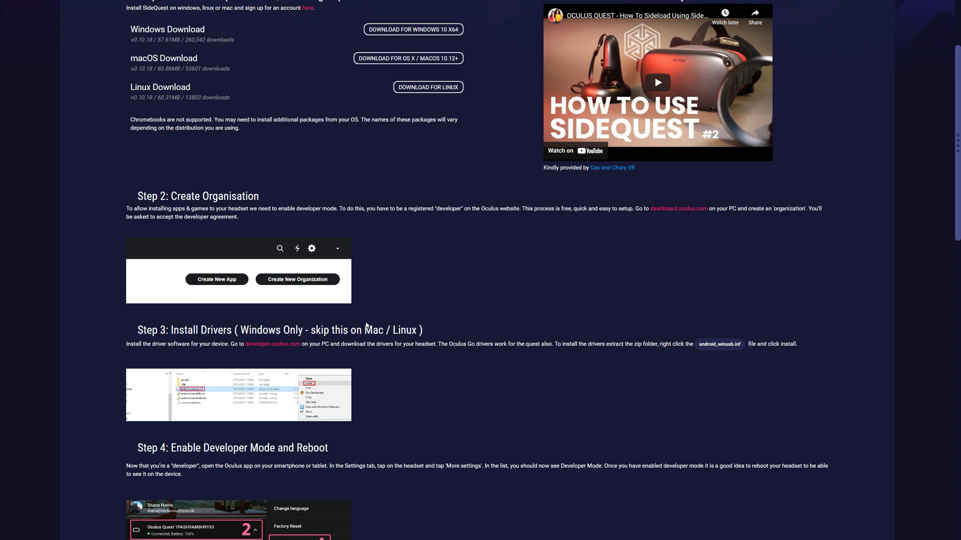
{"action": "mouse_move", "coordinate": [396, 258]}
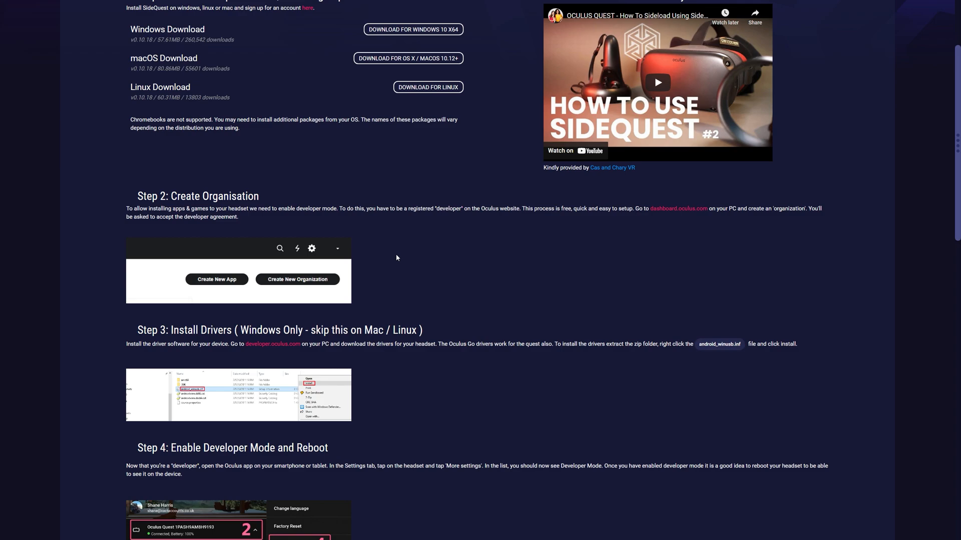
{"action": "mouse_move", "coordinate": [678, 213]}
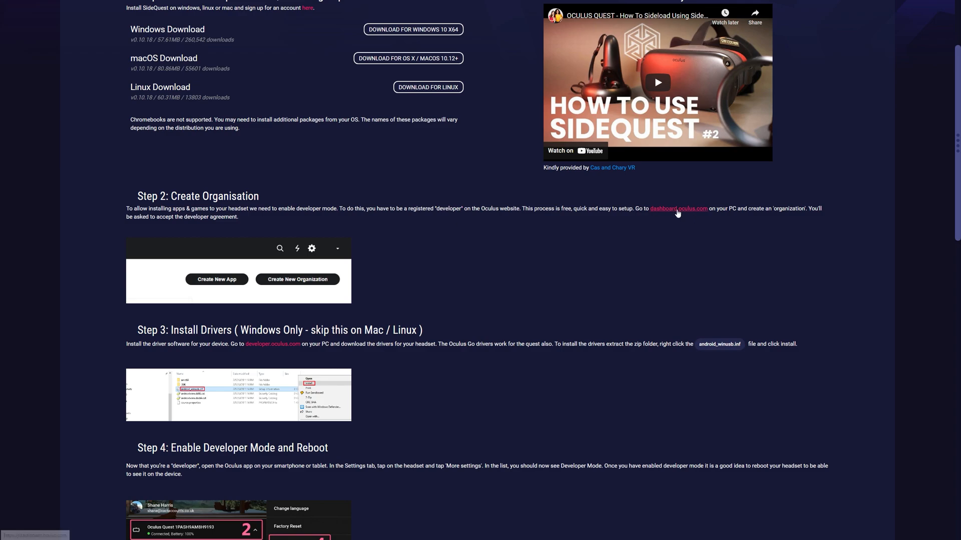
- Follow the dashboard.oculus.com link and continue as the existing Oculus account
{"action": "left_click", "coordinate": [678, 208]}
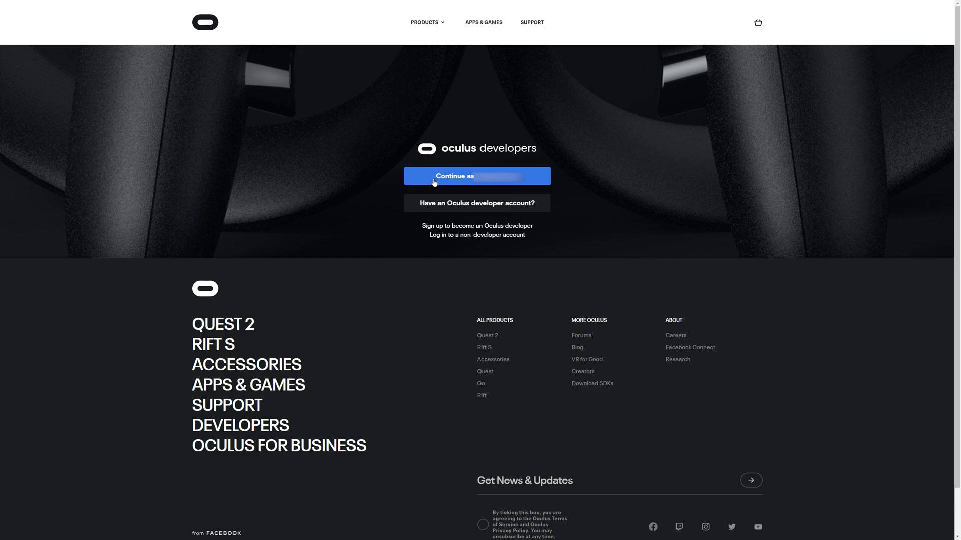
{"action": "left_click", "coordinate": [475, 177]}
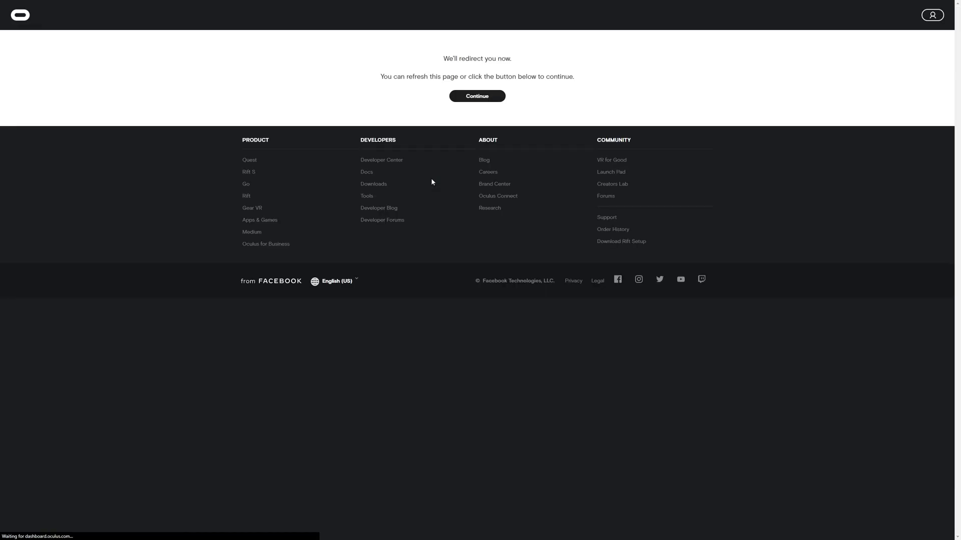
{"action": "left_click", "coordinate": [477, 96]}
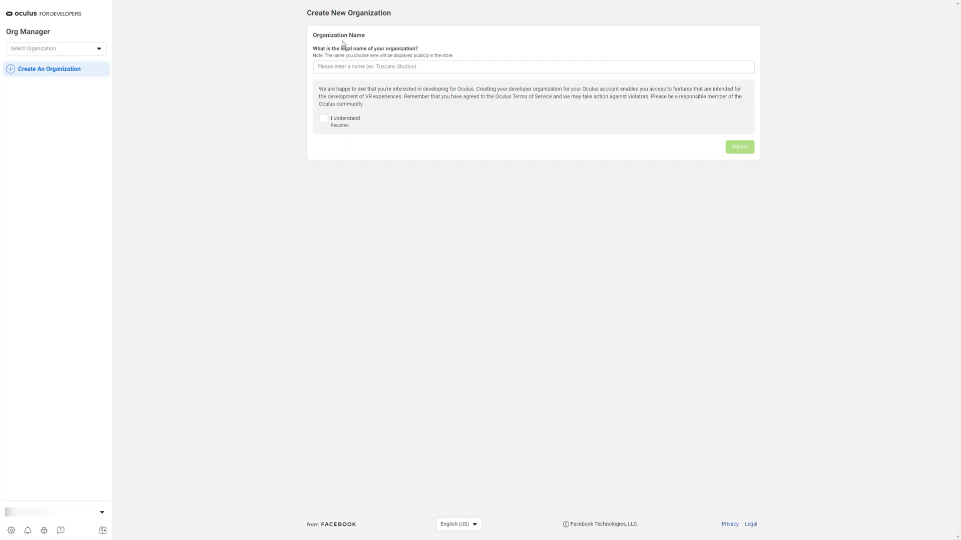
{"action": "mouse_move", "coordinate": [403, 66]}
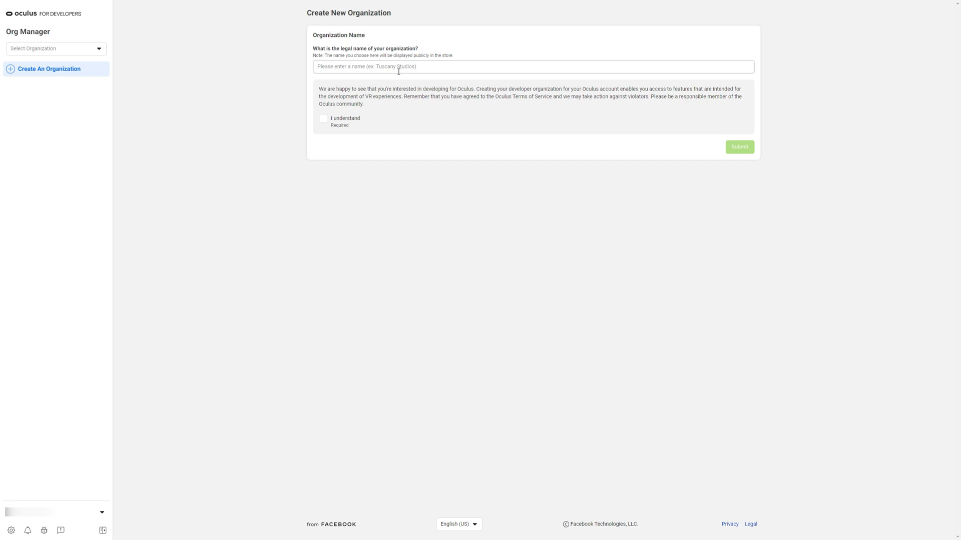
- Create organization 'im', acknowledge terms, agree to the NDA and submit
{"action": "type", "text": "im"}
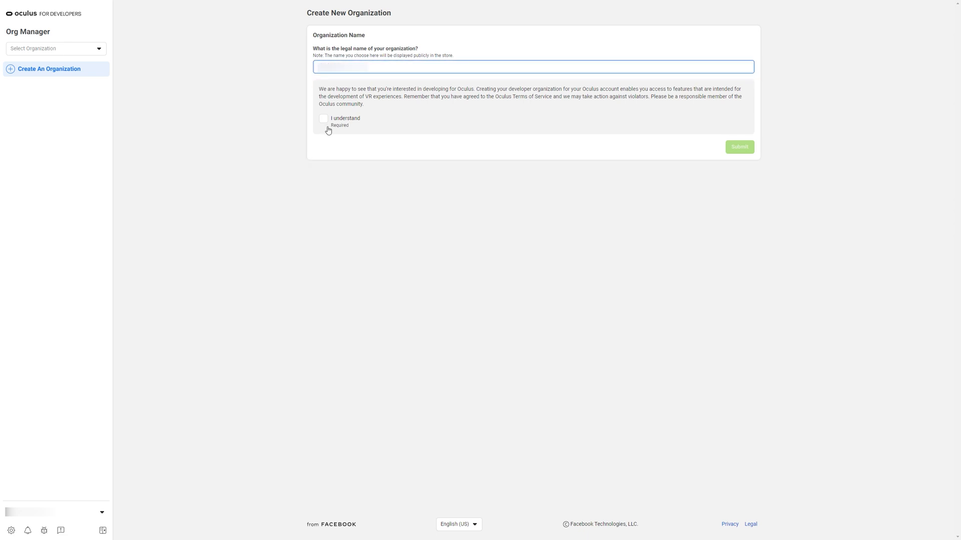
{"action": "left_click", "coordinate": [323, 119]}
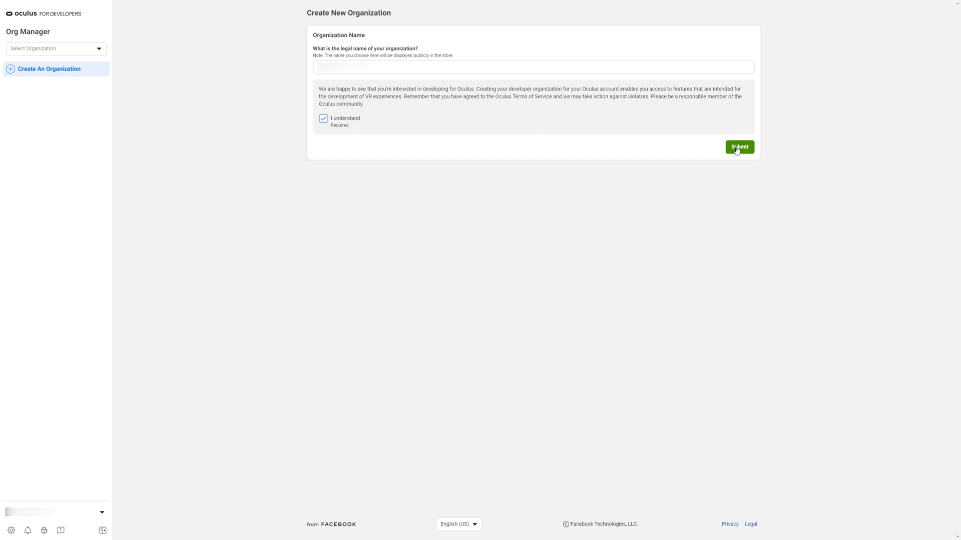
{"action": "left_click", "coordinate": [739, 147]}
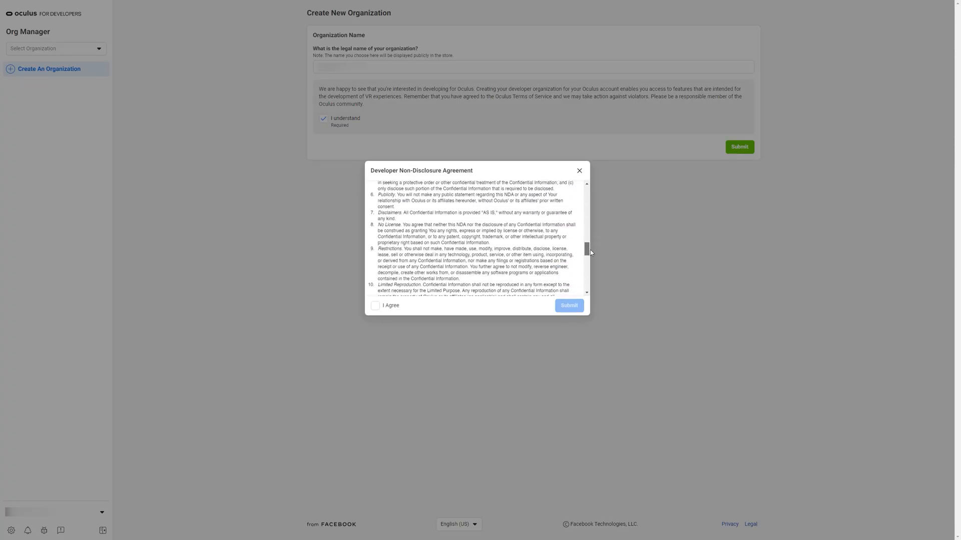
{"action": "left_click", "coordinate": [376, 305]}
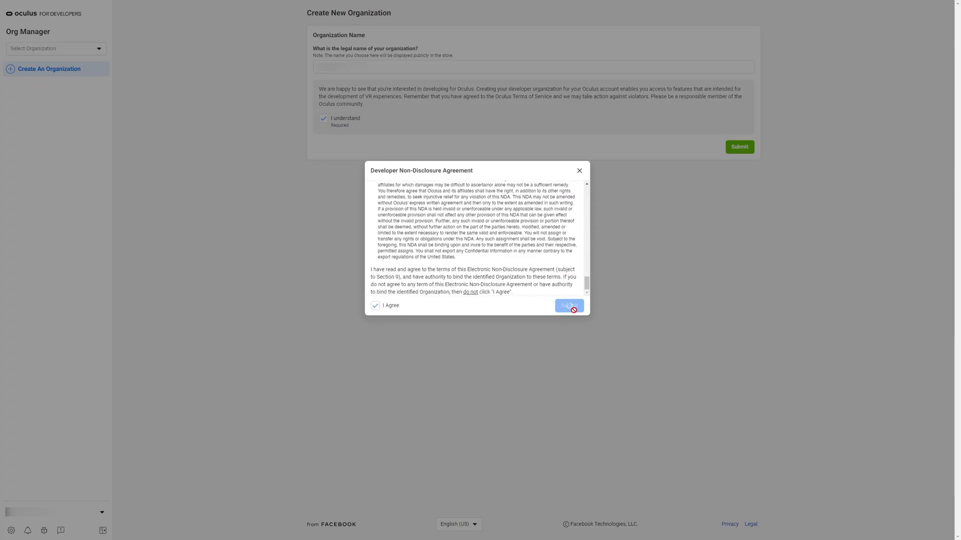
{"action": "left_click", "coordinate": [567, 306]}
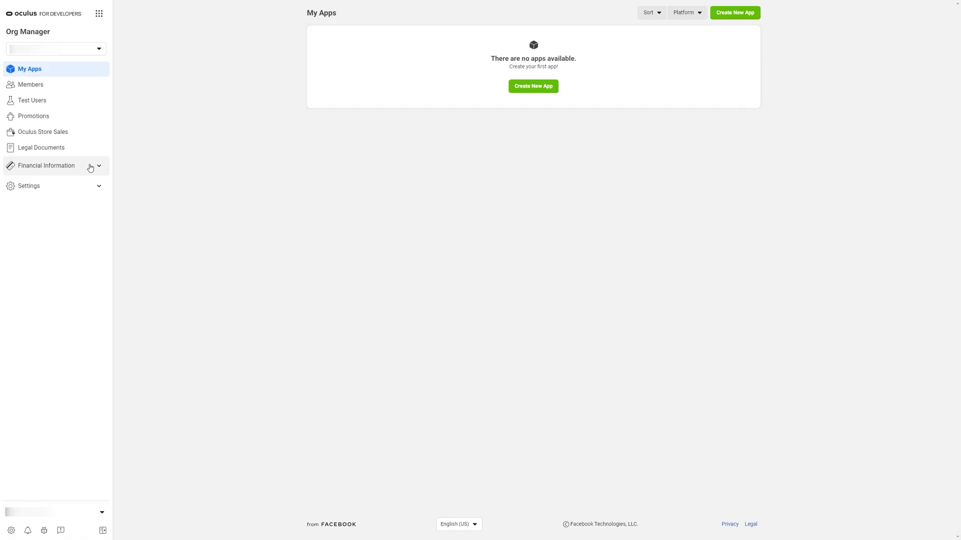
{"action": "left_click", "coordinate": [46, 167]}
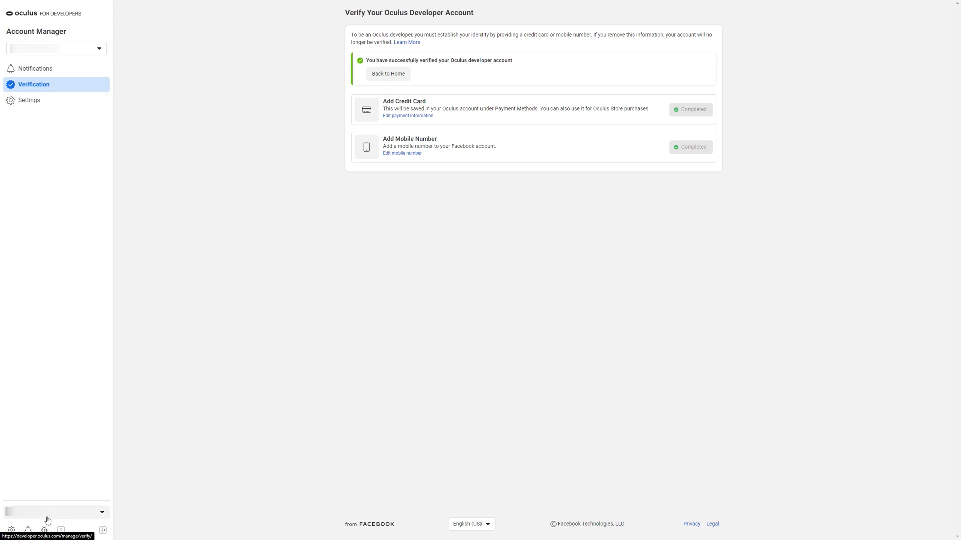
{"action": "left_click", "coordinate": [29, 100]}
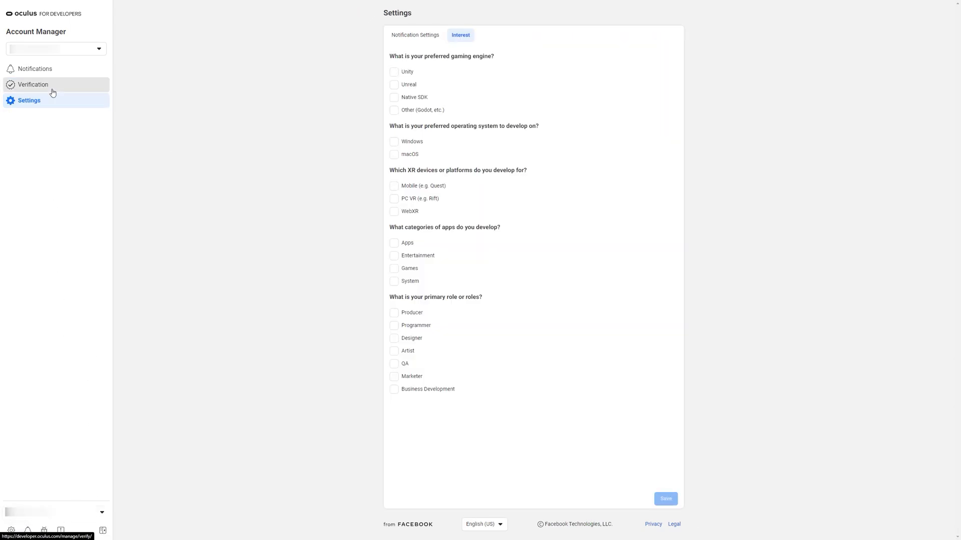
{"action": "left_click", "coordinate": [33, 85]}
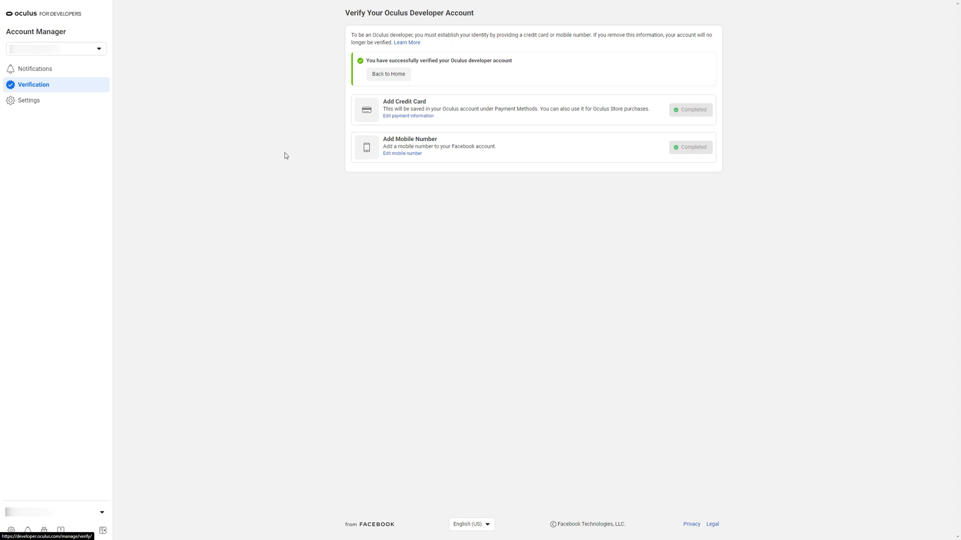
{"action": "mouse_move", "coordinate": [315, 155]}
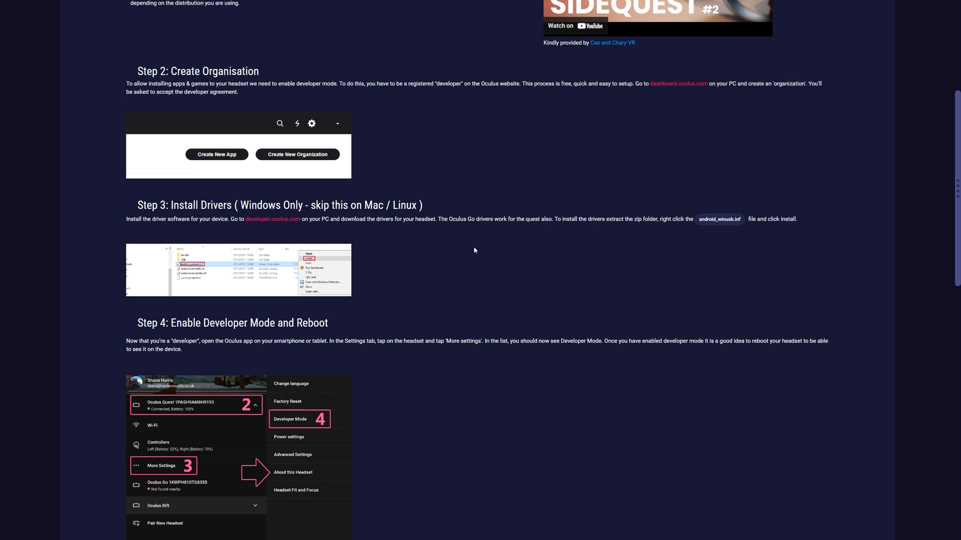
{"action": "mouse_move", "coordinate": [273, 219]}
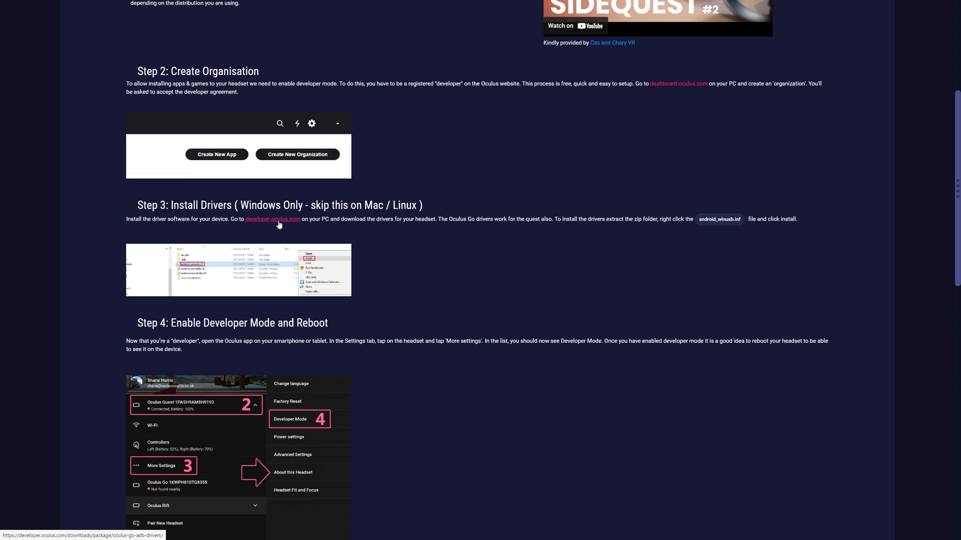
- Follow Step 3's developer.oculus.com link to the Oculus ADB Drivers download page
{"action": "left_click", "coordinate": [272, 220]}
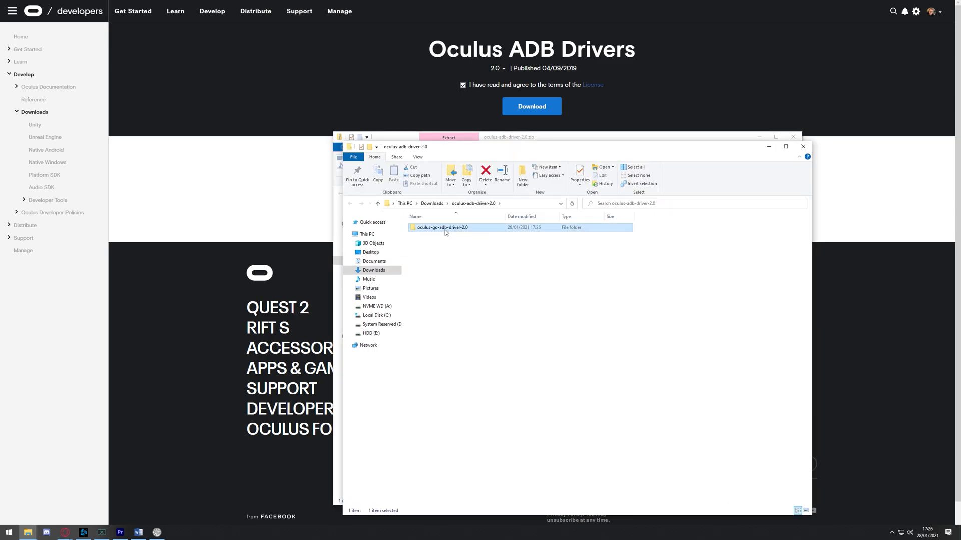
- Open the oculus-go-adb-driver-2.0 folder and bring up Install for android_winusb.inf
{"action": "double_click", "coordinate": [441, 228]}
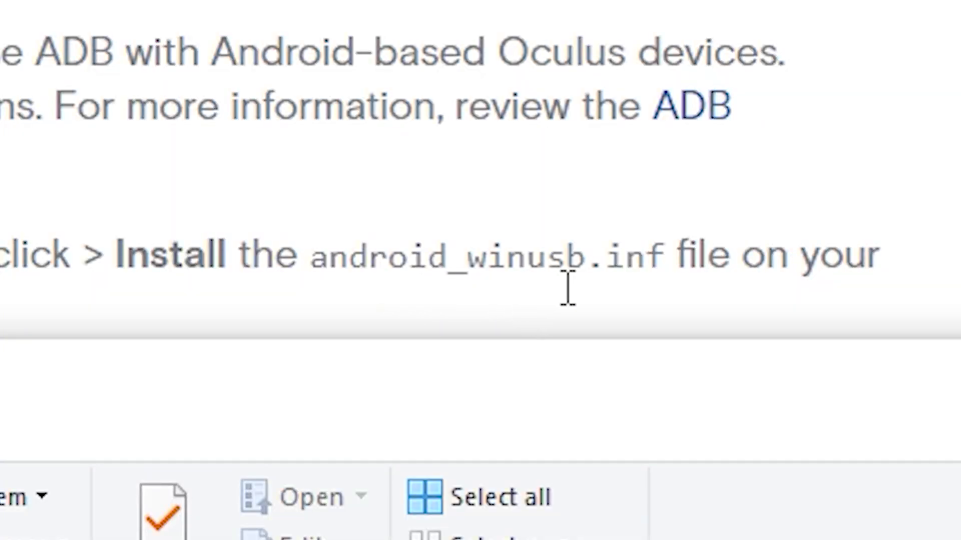
{"action": "right_click", "coordinate": [655, 110]}
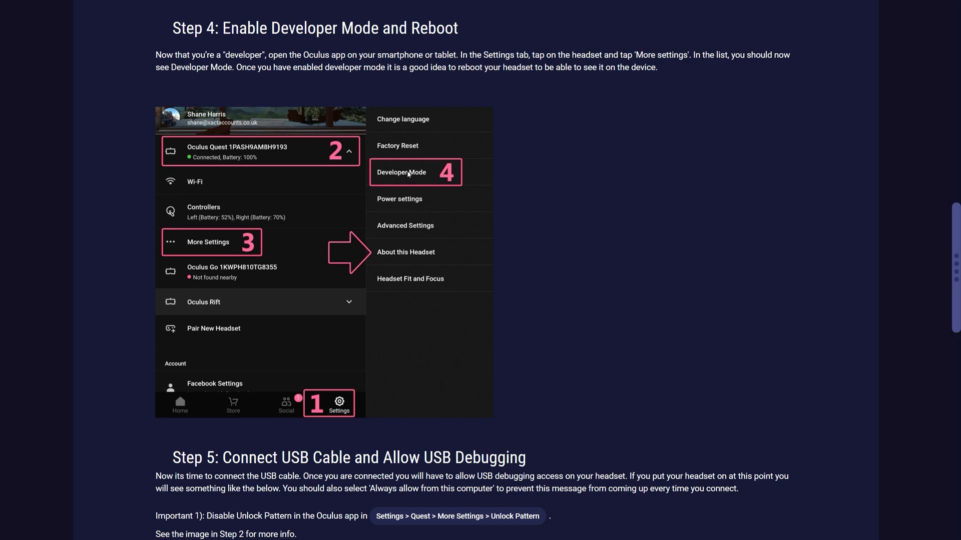
- Scroll the guide to Step 4 (Enable Developer Mode) and Step 5
{"action": "scroll", "scroll_direction": "down", "scroll_amount": 3}
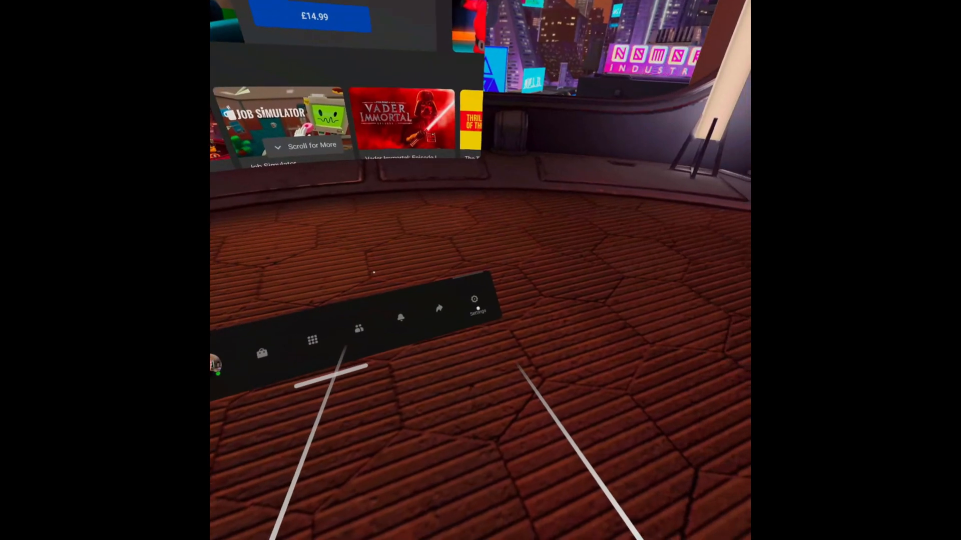
- Open the Quest 2 Settings from the home environment's menu bar
{"action": "left_click", "coordinate": [474, 307]}
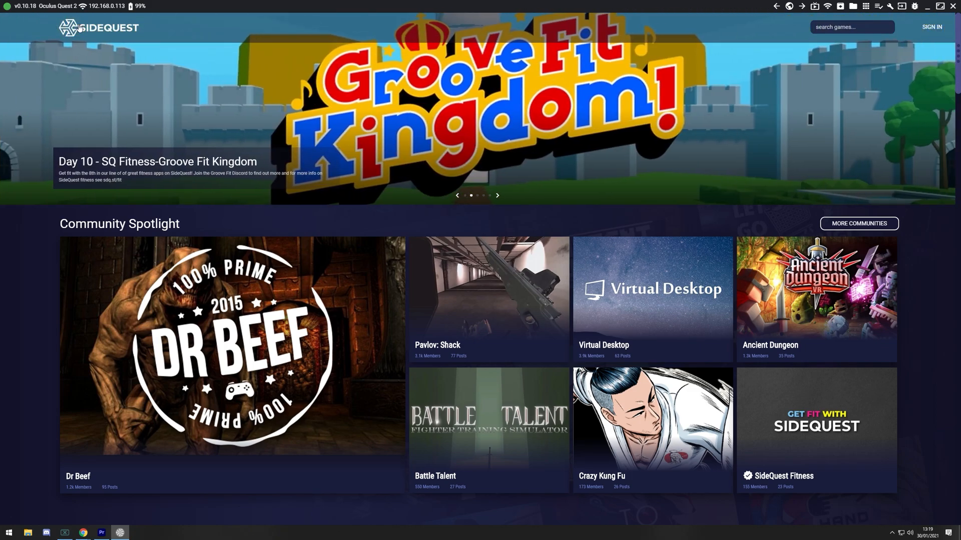
{"action": "mouse_move", "coordinate": [97, 38]}
{"action": "type", "text": "virtual desktop"}
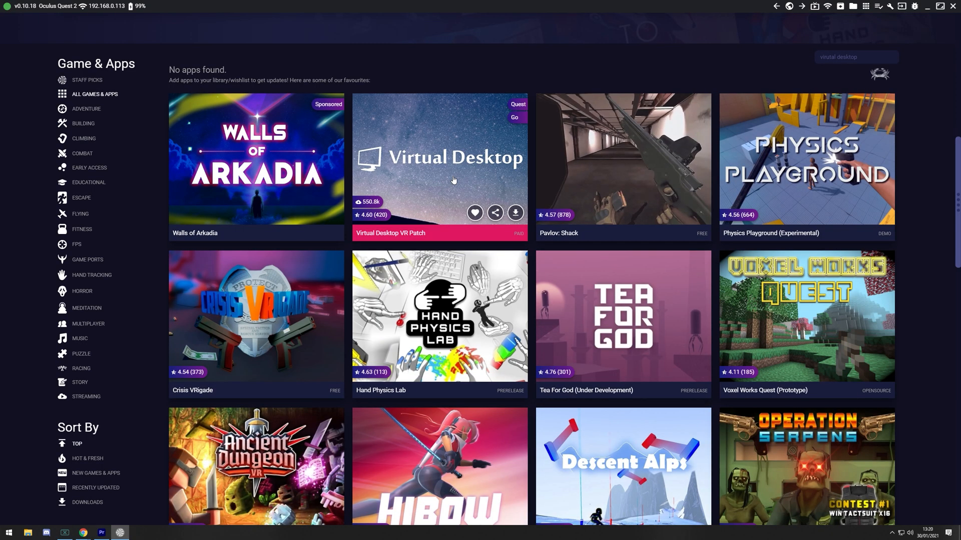
- Install the Virtual Desktop VR Patch to the Quest 2 and check the transfer tasks
{"action": "left_click", "coordinate": [438, 158]}
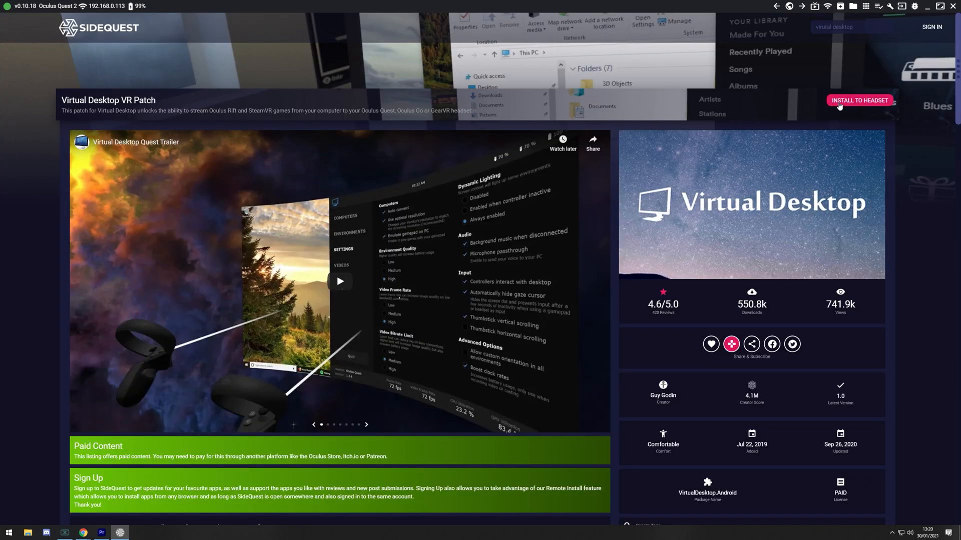
{"action": "left_click", "coordinate": [859, 101]}
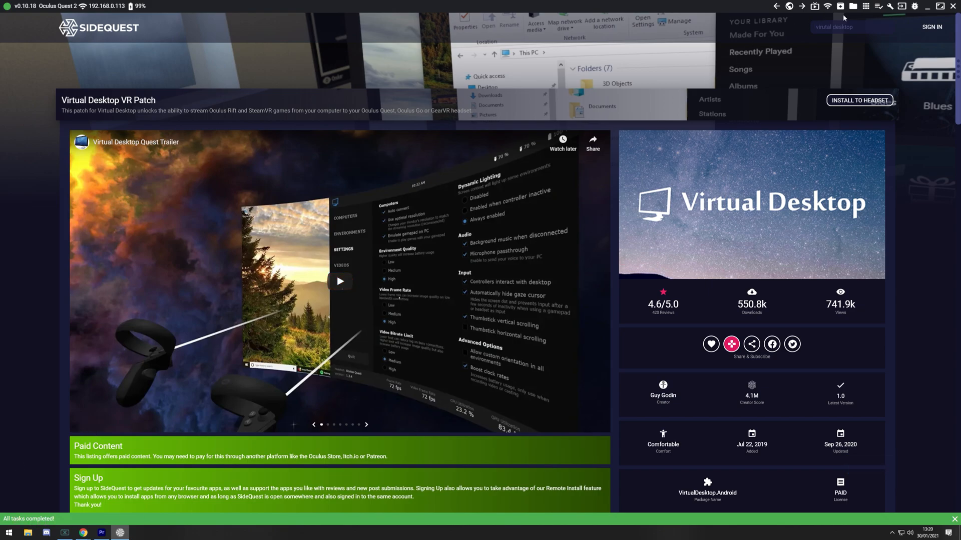
{"action": "left_click", "coordinate": [878, 6]}
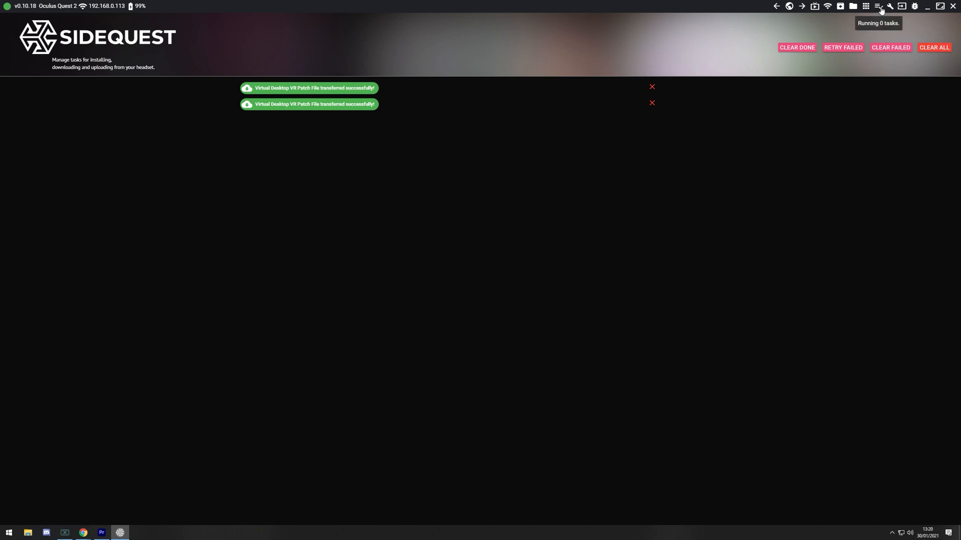
{"action": "mouse_move", "coordinate": [871, 12]}
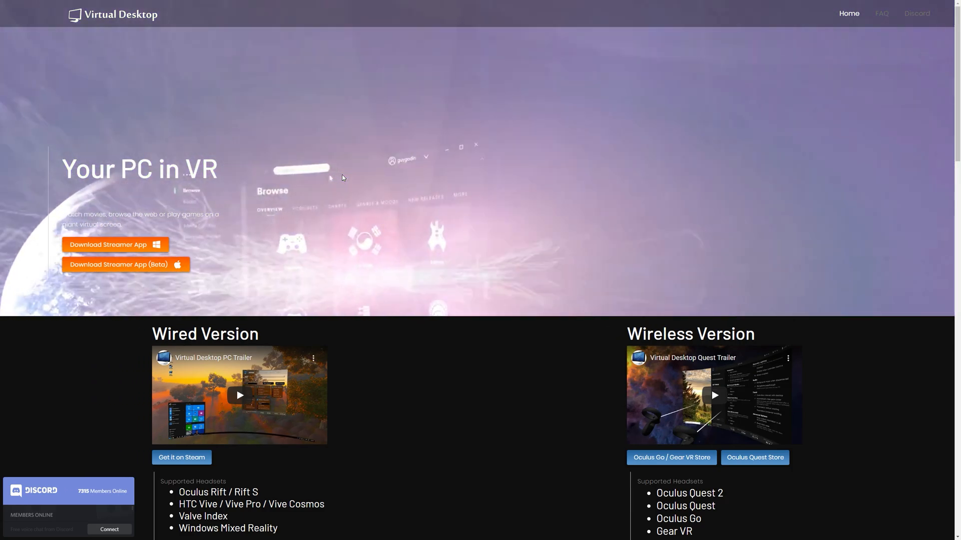
- Download the Windows Streamer App and launch Virtual Desktop Streamer from Start menu search
{"action": "left_click", "coordinate": [115, 245]}
{"action": "type", "text": "v"}
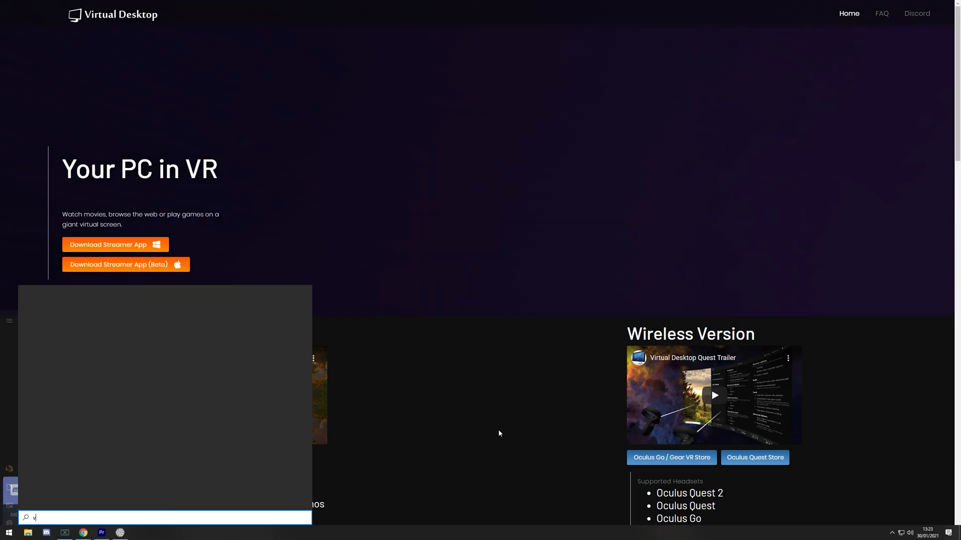
{"action": "type", "text": "irtual Desktop Streamer"}
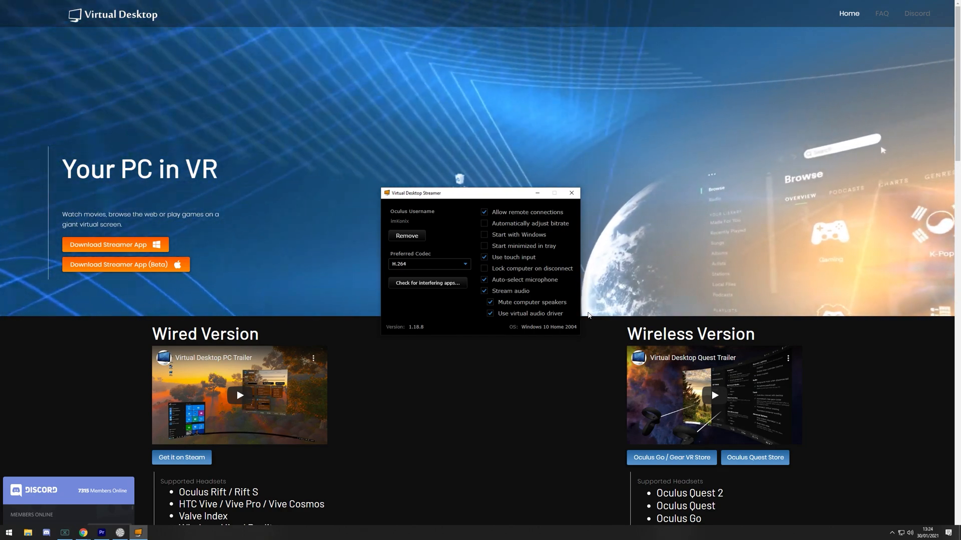
- Re-link the Oculus username 'imKonix' and set the preferred codec to H.264
{"action": "left_click", "coordinate": [406, 235]}
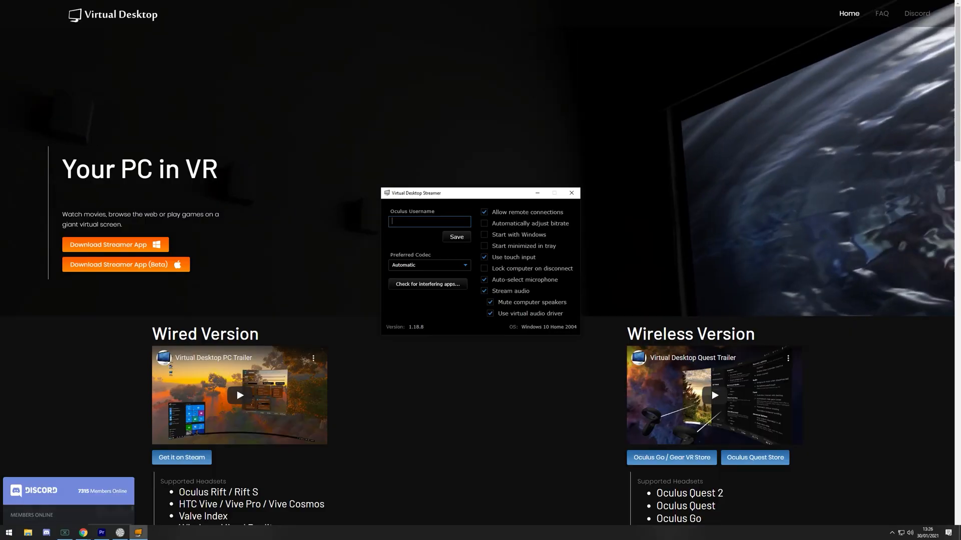
{"action": "type", "text": "imKonix"}
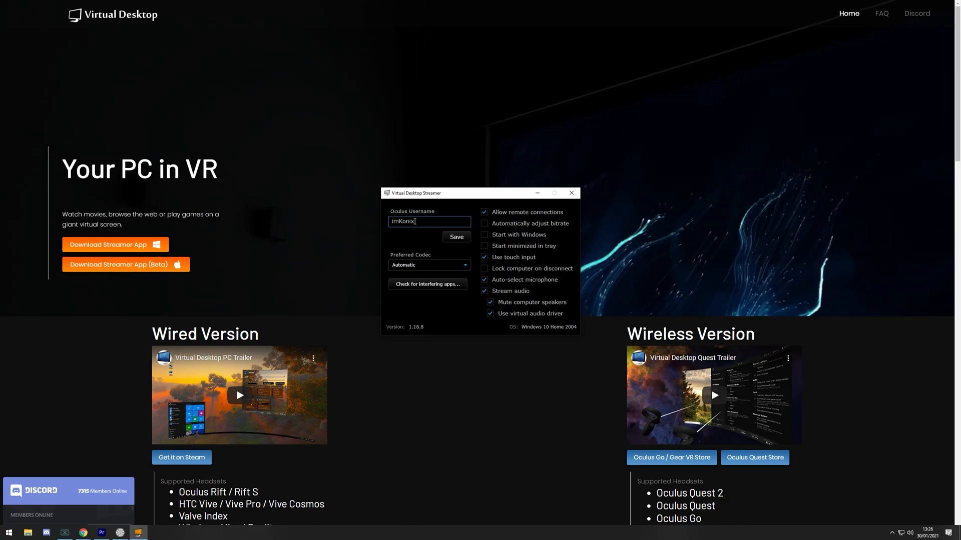
{"action": "left_click", "coordinate": [455, 237]}
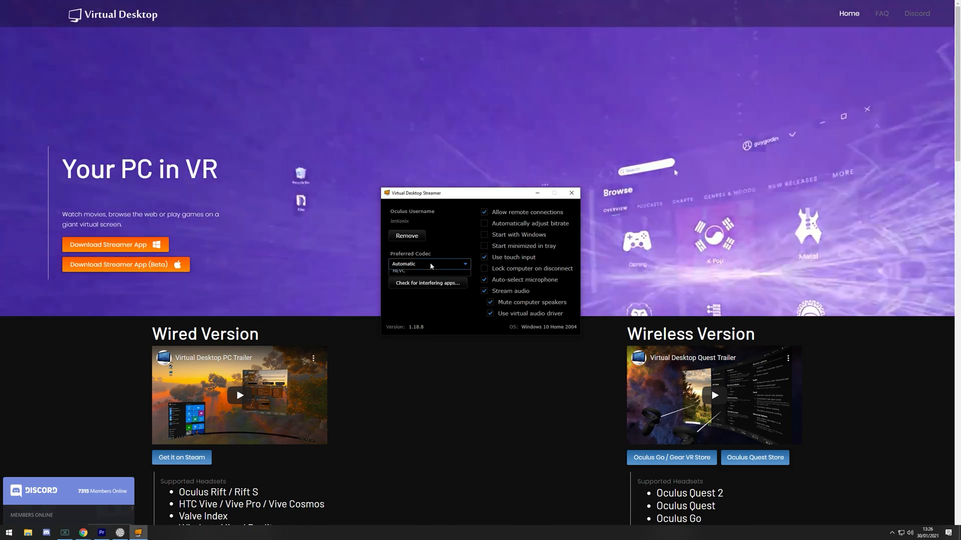
{"action": "left_click", "coordinate": [428, 264]}
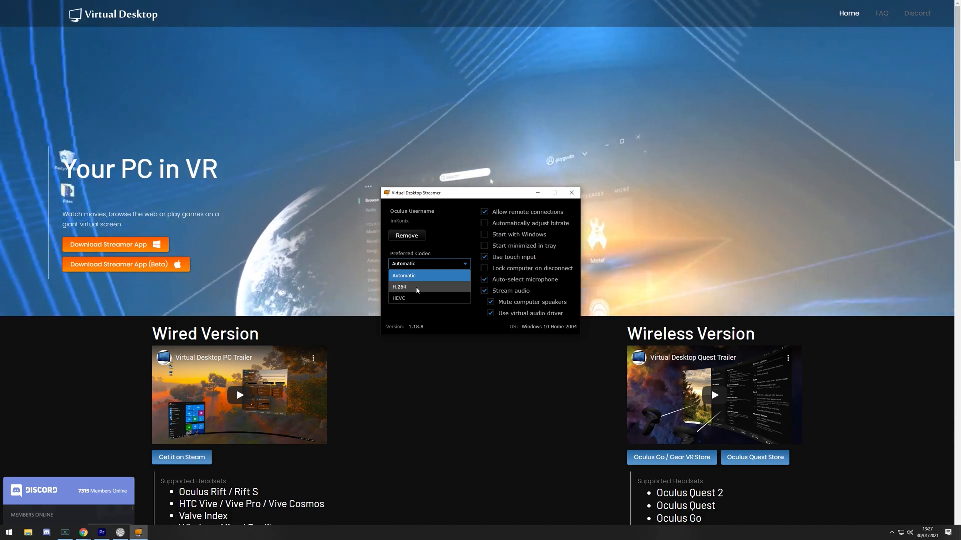
{"action": "left_click", "coordinate": [400, 287]}
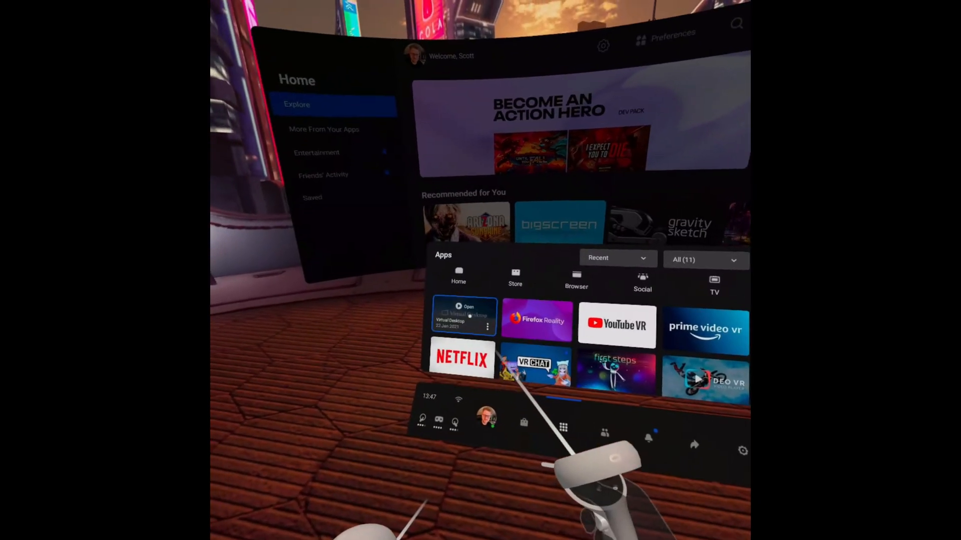
- Launch Virtual Desktop on the Quest 2 and open its settings page
{"action": "left_click", "coordinate": [468, 306]}
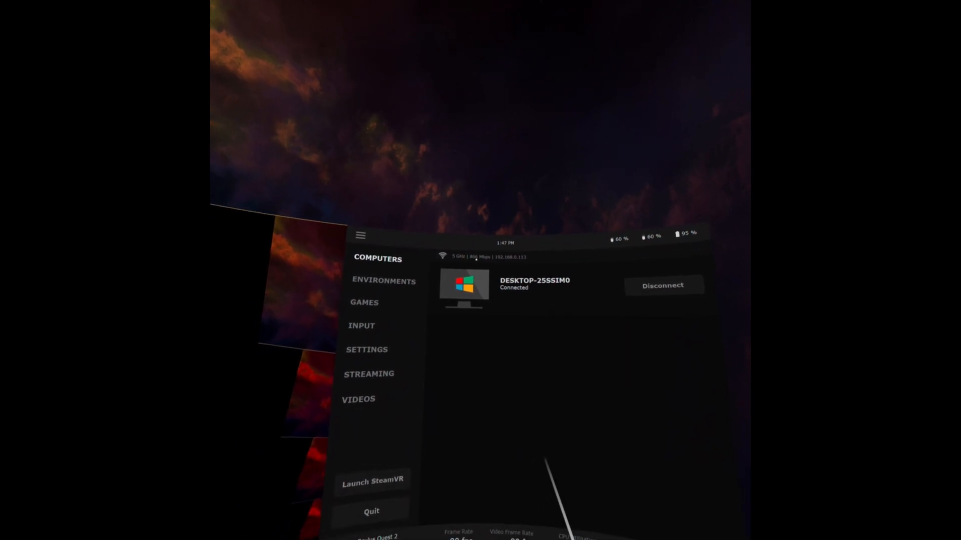
{"action": "left_click", "coordinate": [364, 302]}
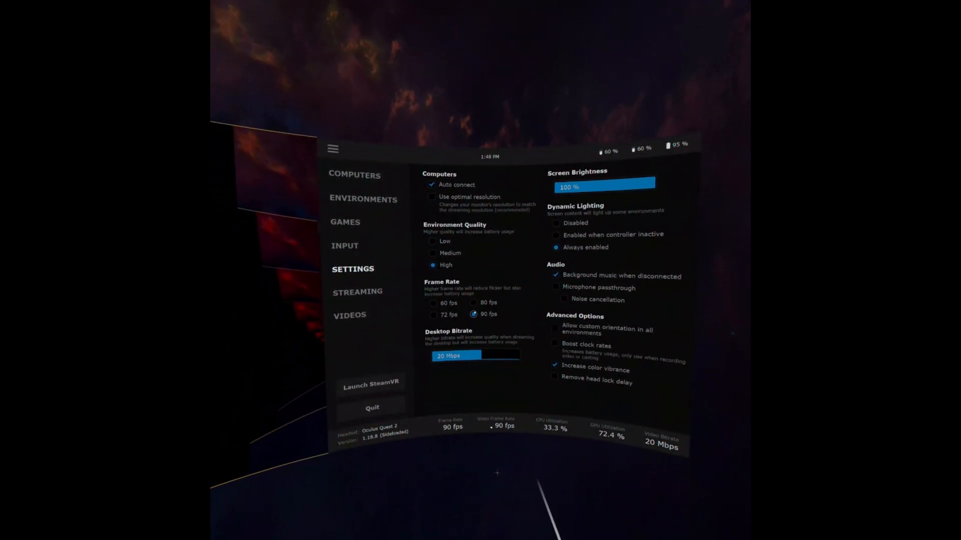
- Open Virtual Desktop's Streaming settings page with graphics quality, frame rate and bitrate
{"action": "left_click", "coordinate": [433, 315]}
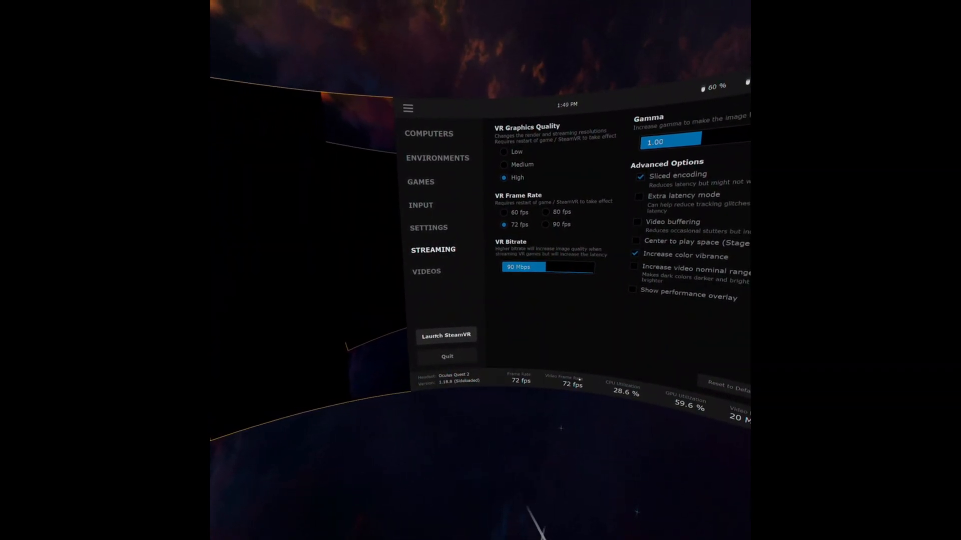
- Launch SteamVR through Virtual Desktop and start Beat Saber from recently played games
{"action": "left_click", "coordinate": [445, 335]}
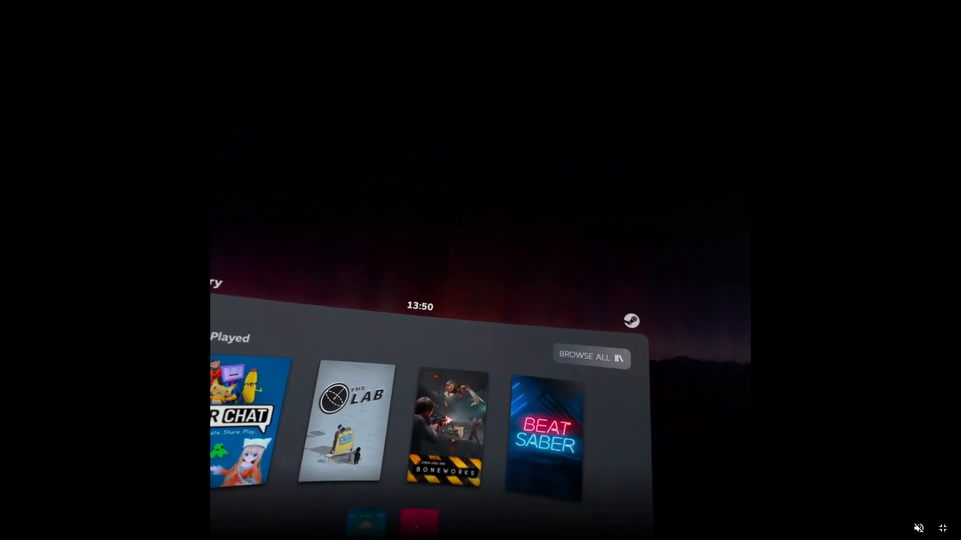
{"action": "left_click", "coordinate": [545, 435]}
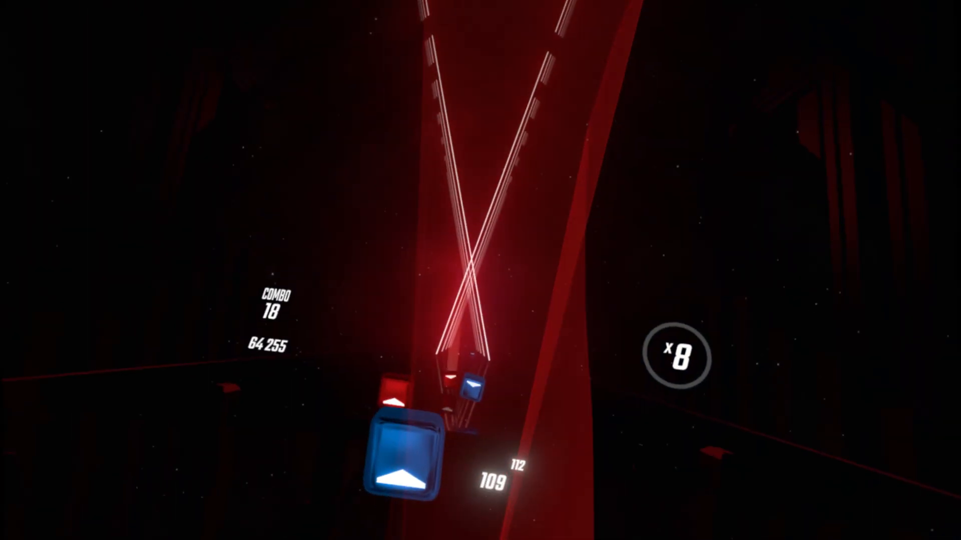